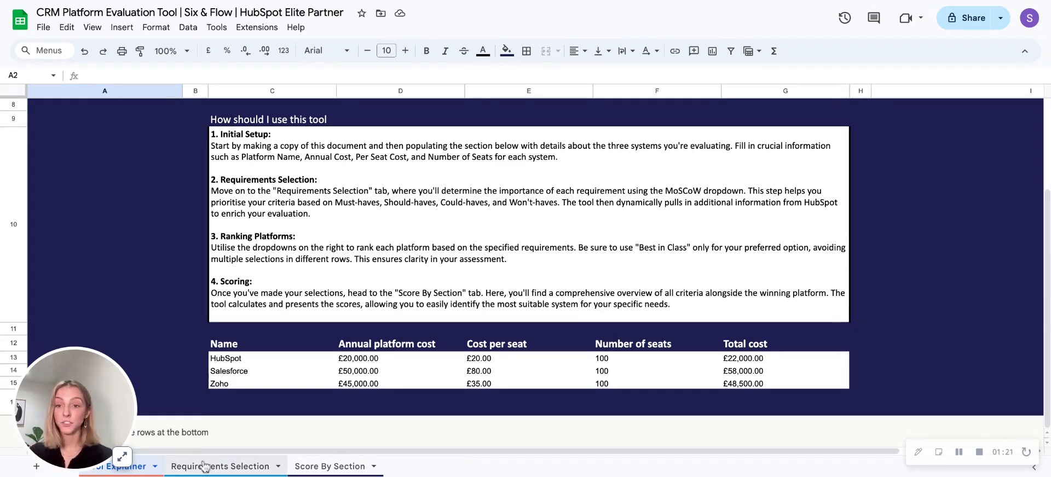
- Leave the explainer and show the Requirements Selection sheet of the CRM workbook
{"action": "left_click", "coordinate": [220, 466]}
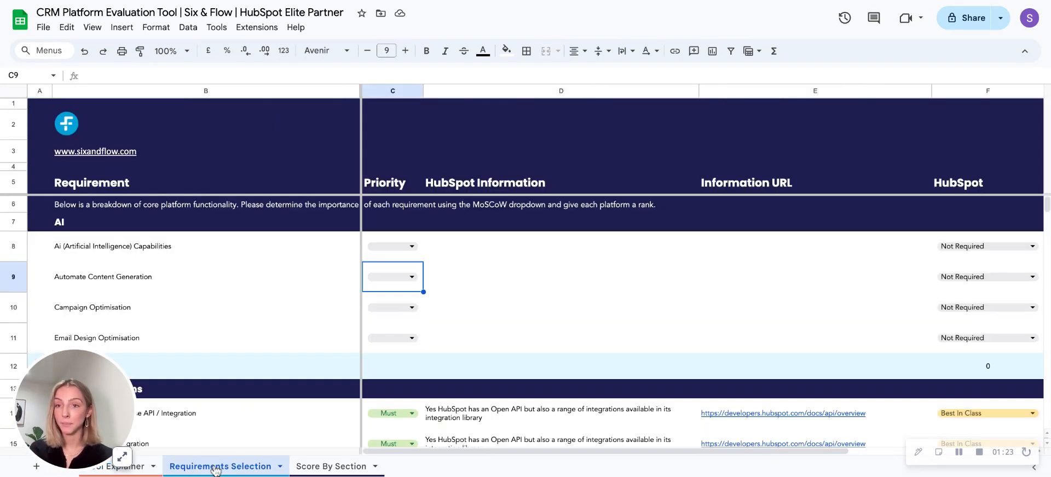
{"action": "mouse_move", "coordinate": [197, 289]}
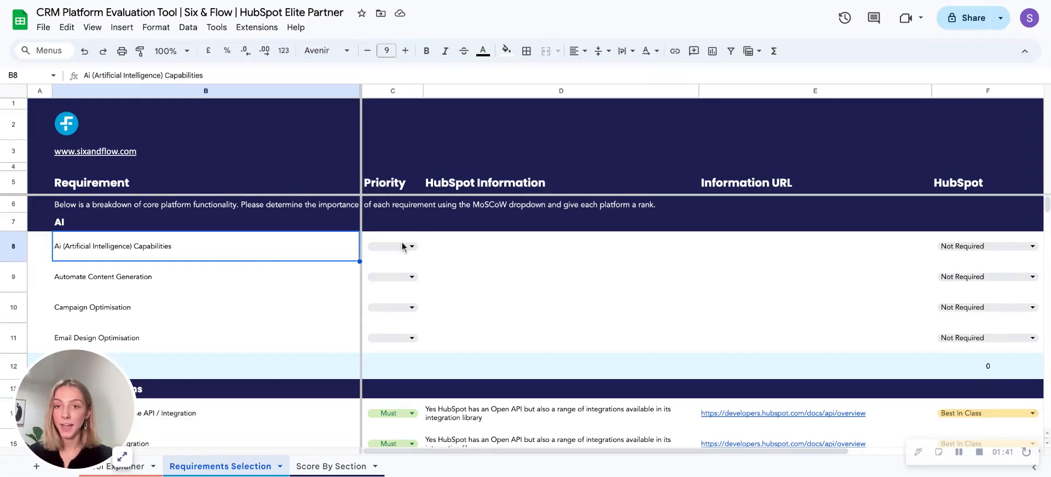
- Set the priority of the AI Capabilities requirement in C8 to Must
{"action": "left_click", "coordinate": [411, 246]}
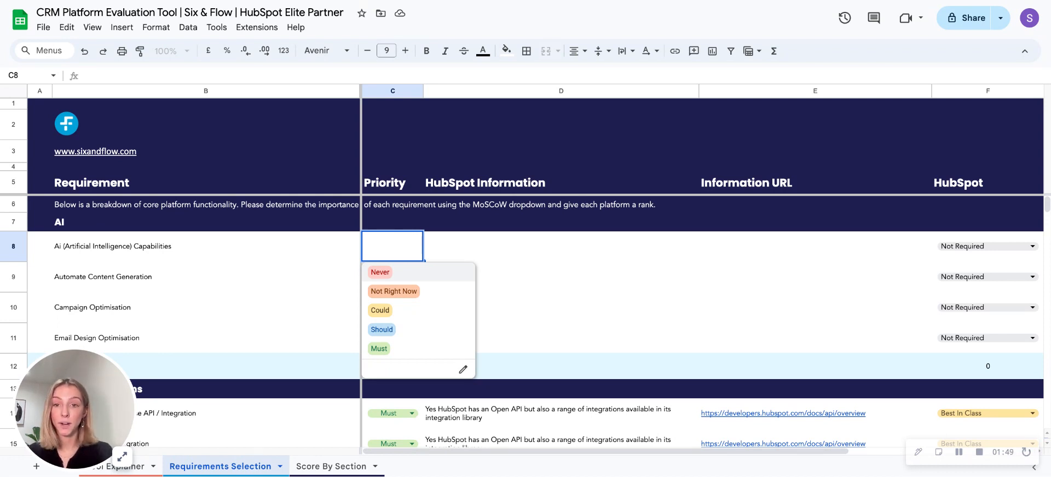
{"action": "mouse_move", "coordinate": [385, 353]}
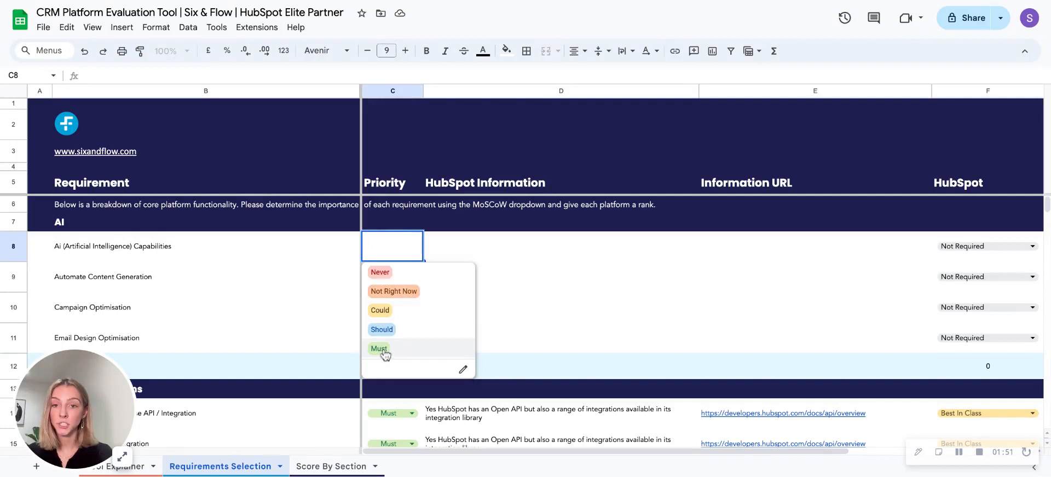
{"action": "left_click", "coordinate": [379, 348]}
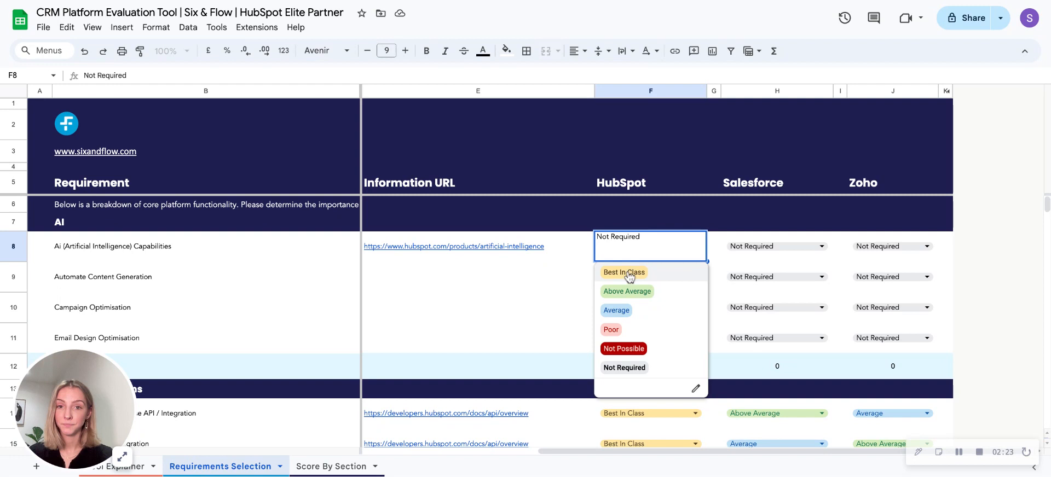
- Rank AI Capabilities Best In Class for HubSpot, Above Average for Salesforce, Not Required for Zoho (scores 4, 3, 0)
{"action": "left_click", "coordinate": [622, 271]}
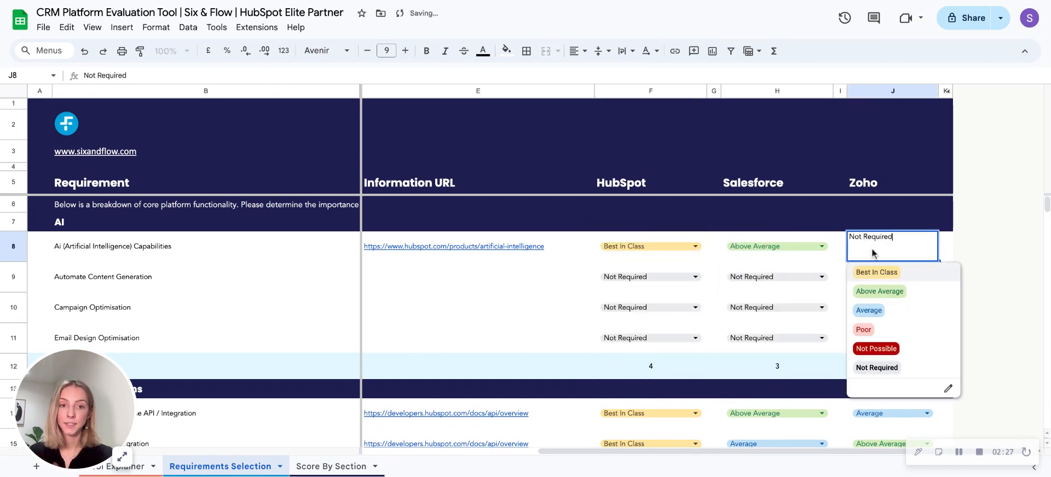
{"action": "left_click", "coordinate": [877, 368]}
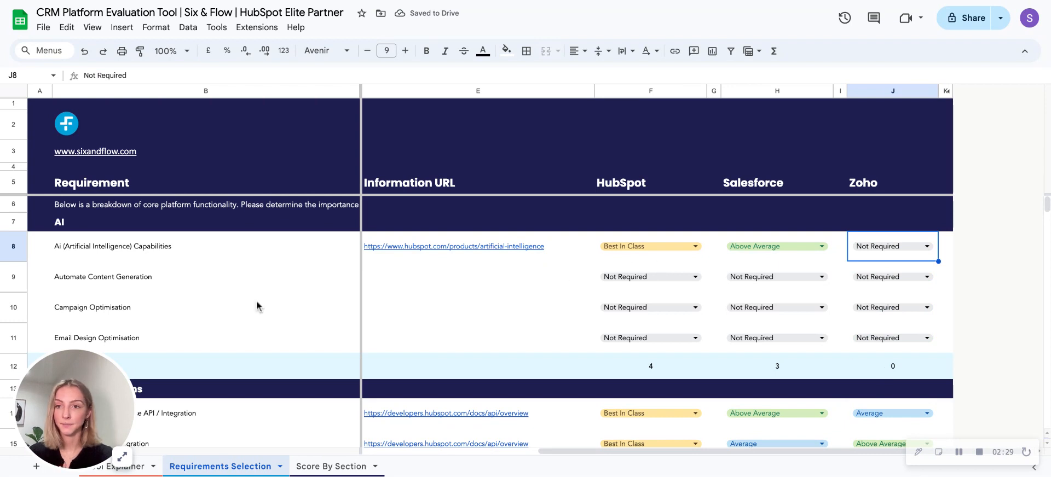
{"action": "mouse_move", "coordinate": [638, 379]}
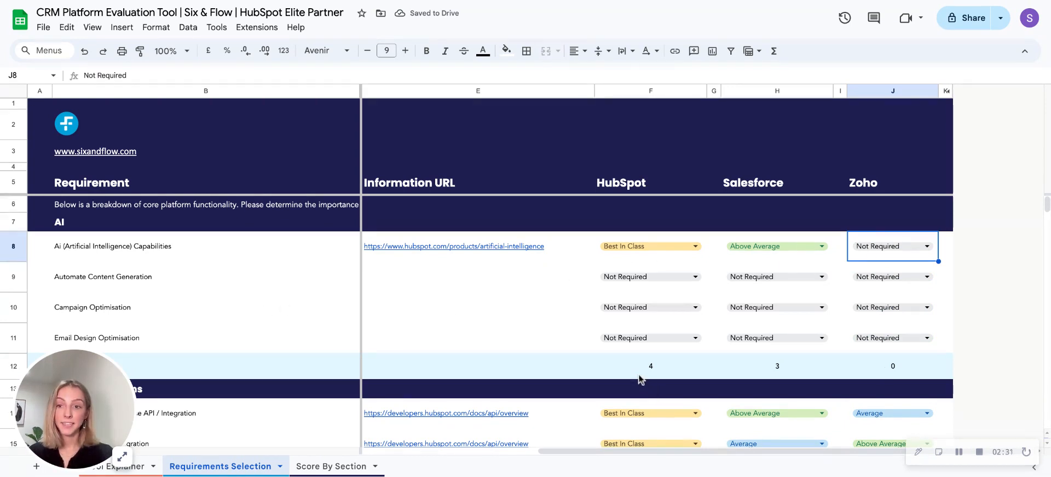
{"action": "mouse_move", "coordinate": [628, 377]}
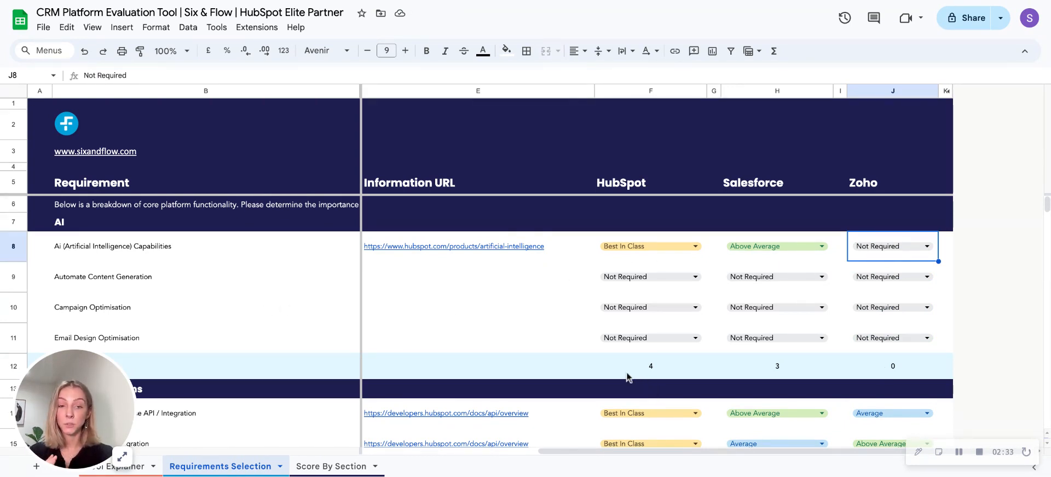
{"action": "scroll", "scroll_direction": "down", "scroll_amount": 3}
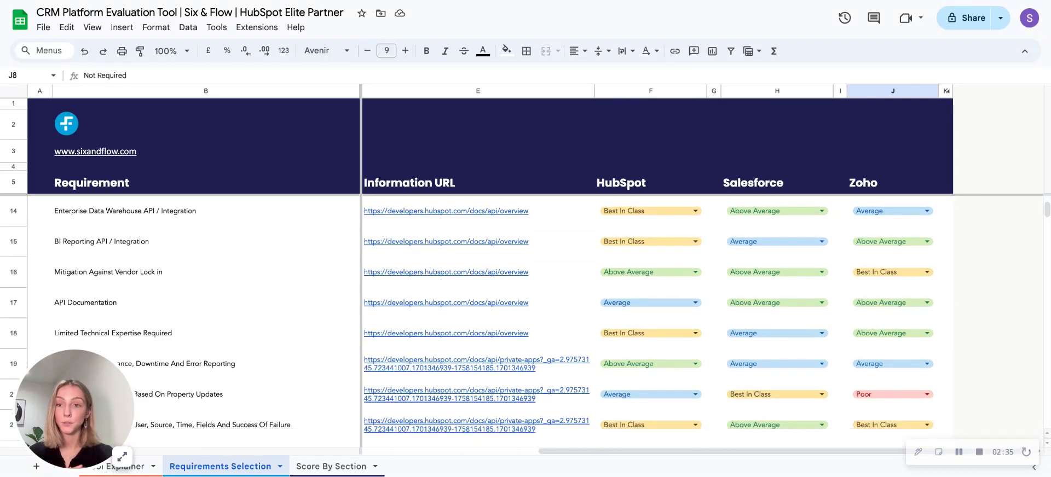
{"action": "scroll", "scroll_direction": "down", "scroll_amount": 3}
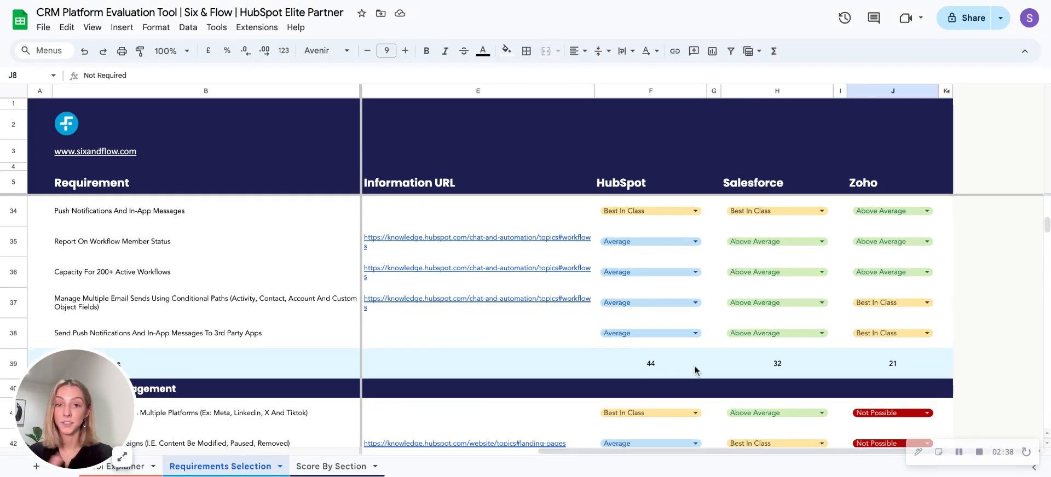
{"action": "mouse_move", "coordinate": [464, 443]}
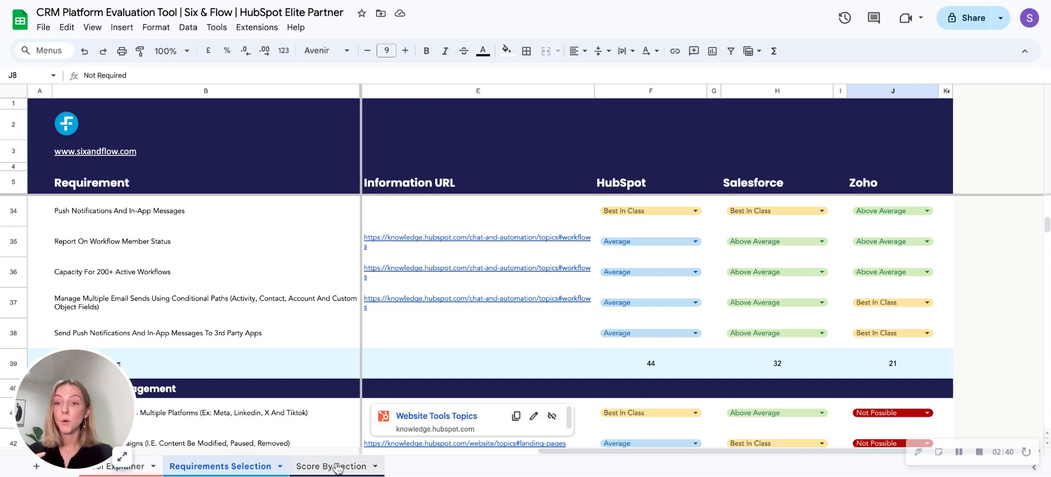
- Show Score By Section totals: HubSpot 819 ahead of Salesforce 767 and Zoho 553
{"action": "left_click", "coordinate": [330, 467]}
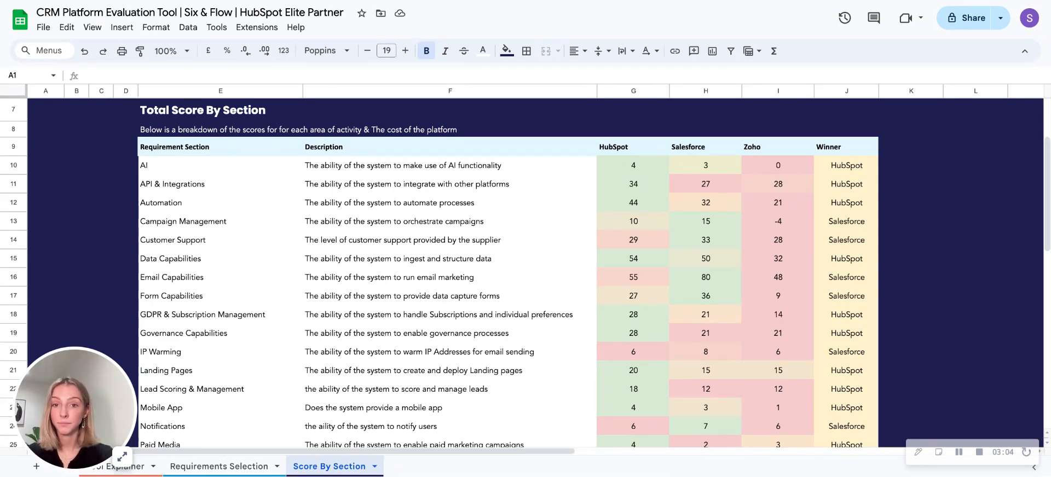
{"action": "scroll", "scroll_direction": "down", "scroll_amount": 3}
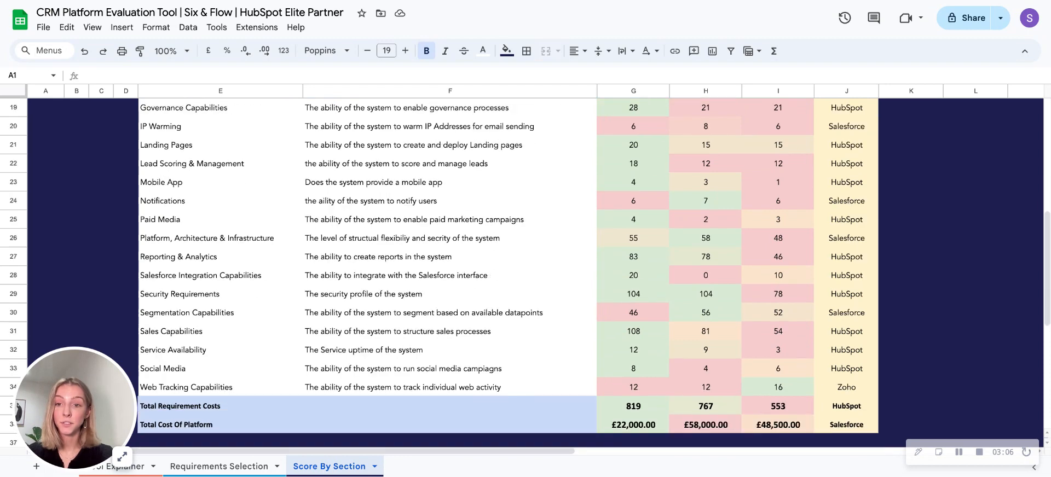
{"action": "scroll", "scroll_direction": "down", "scroll_amount": 3}
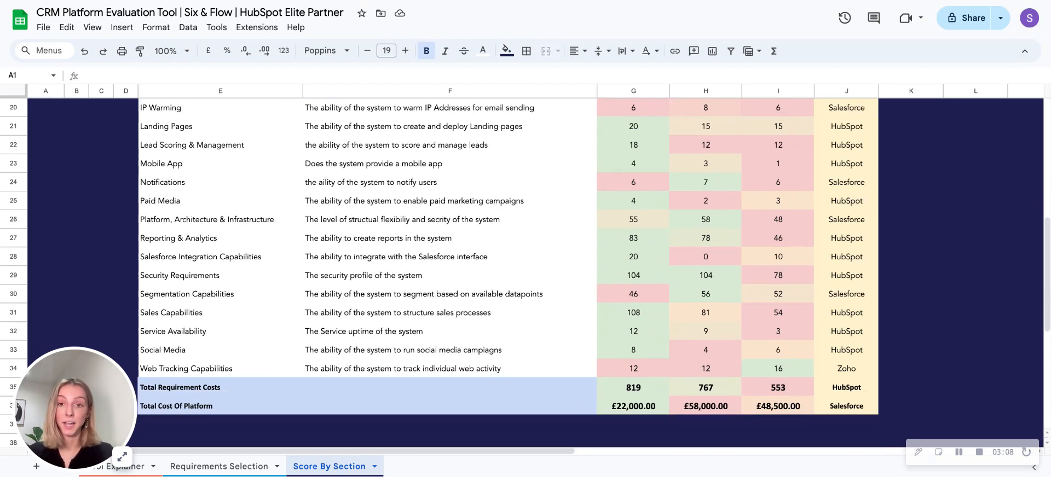